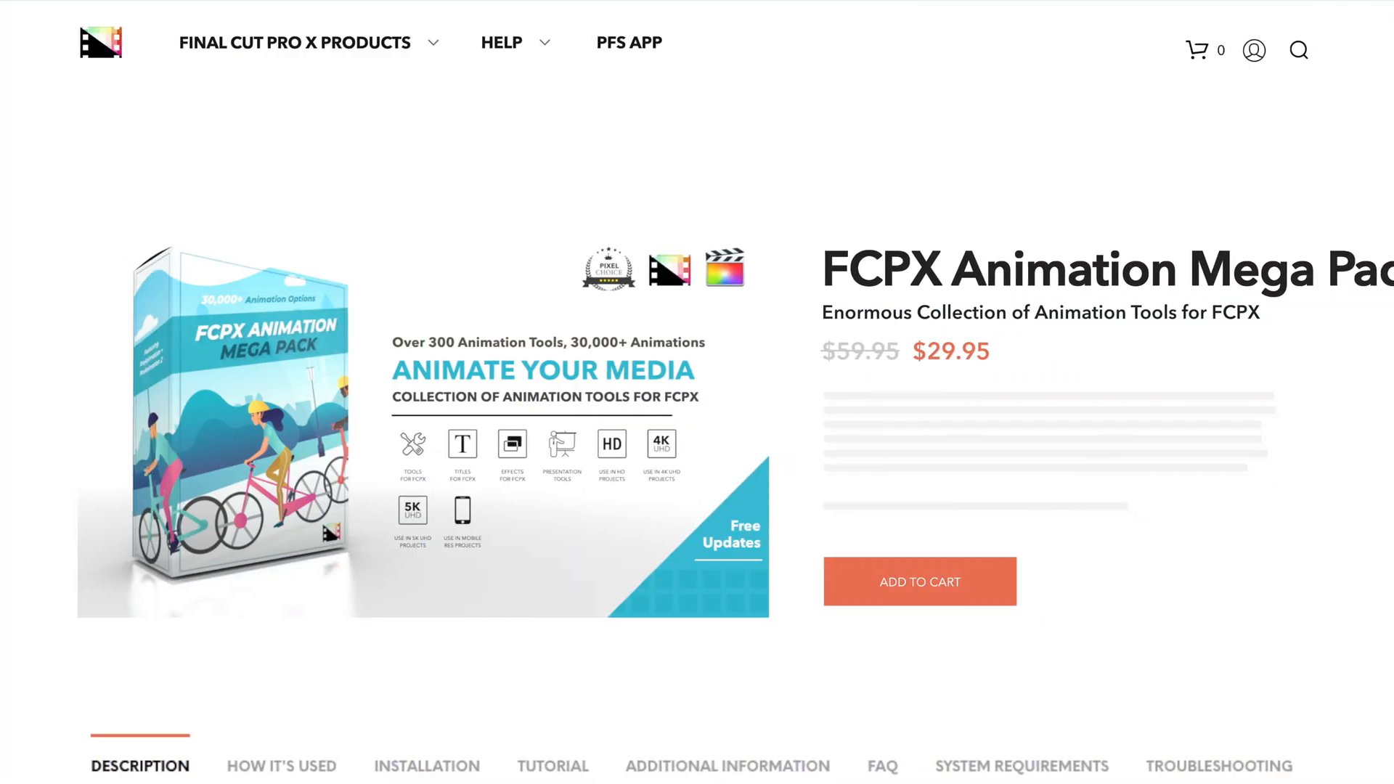
# - From the account's Download Products list, start downloading the FCPX Animation Mega Pack
pyautogui.click(1253, 49)
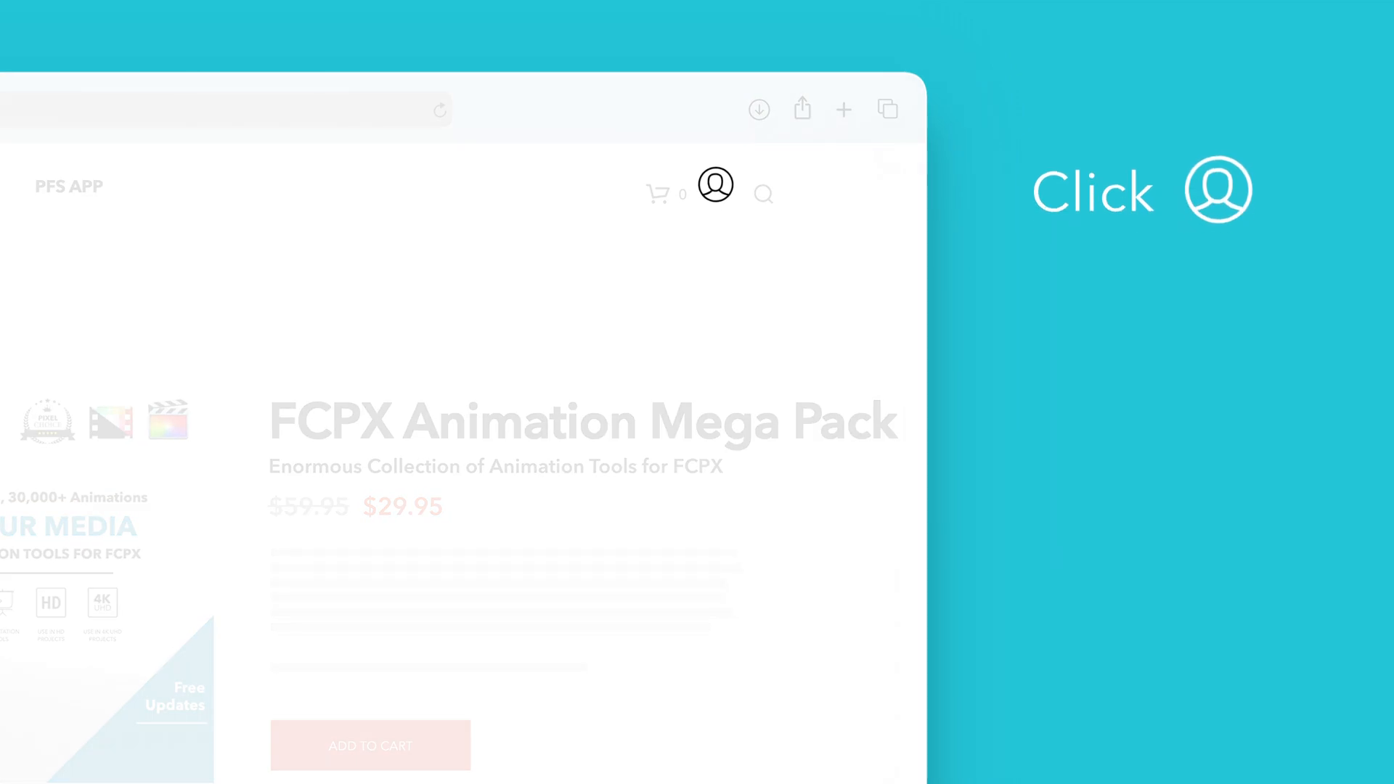
pyautogui.click(716, 185)
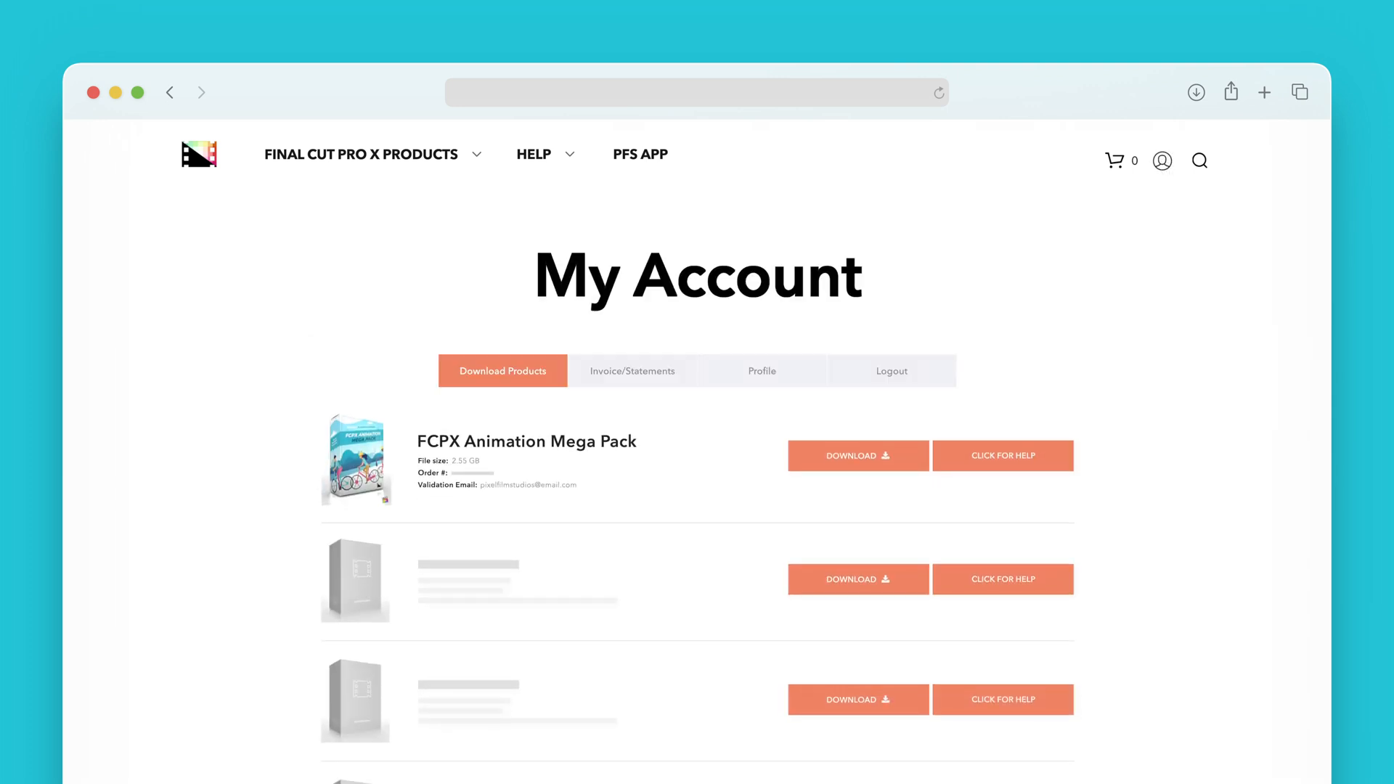
pyautogui.click(856, 454)
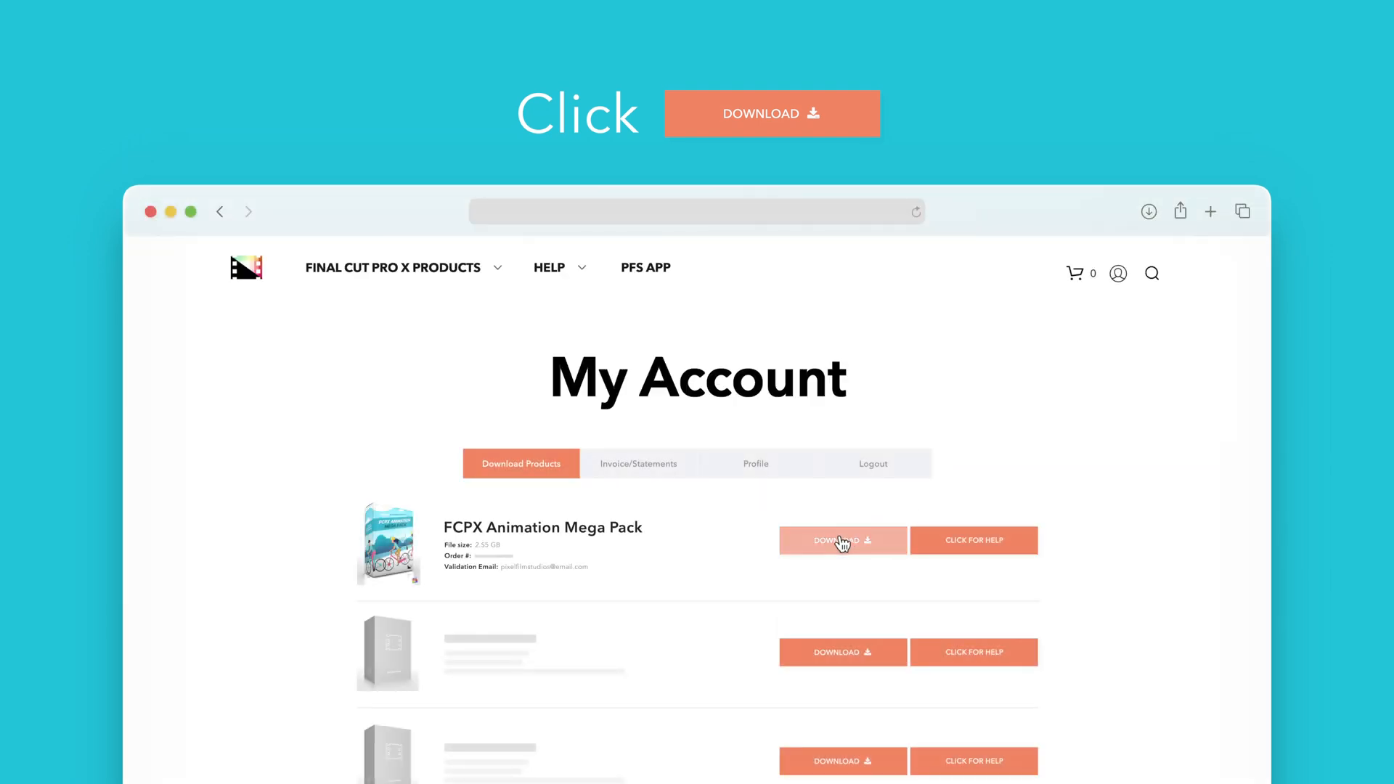
pyautogui.click(842, 540)
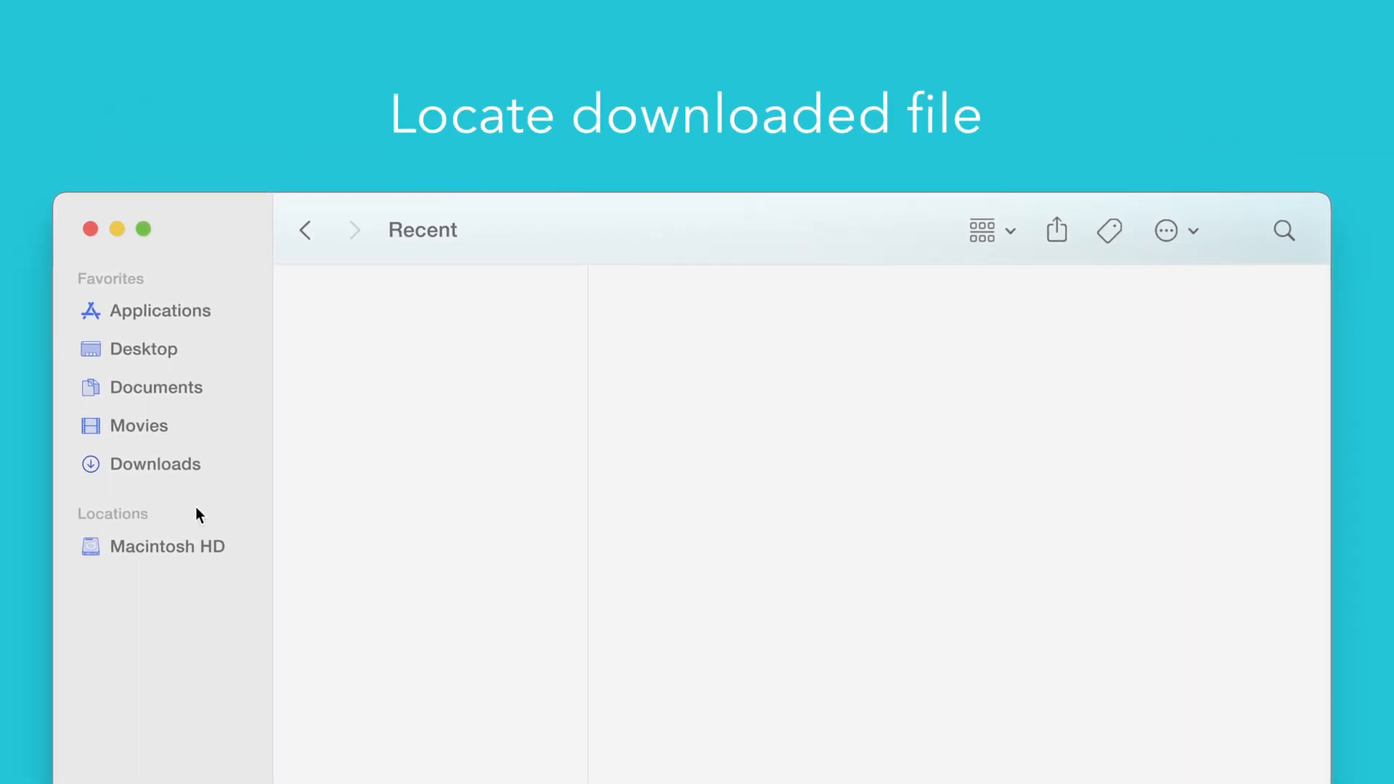
# - Unzip the Mega Pack archive in Downloads and launch 'Double click to install'
pyautogui.click(157, 463)
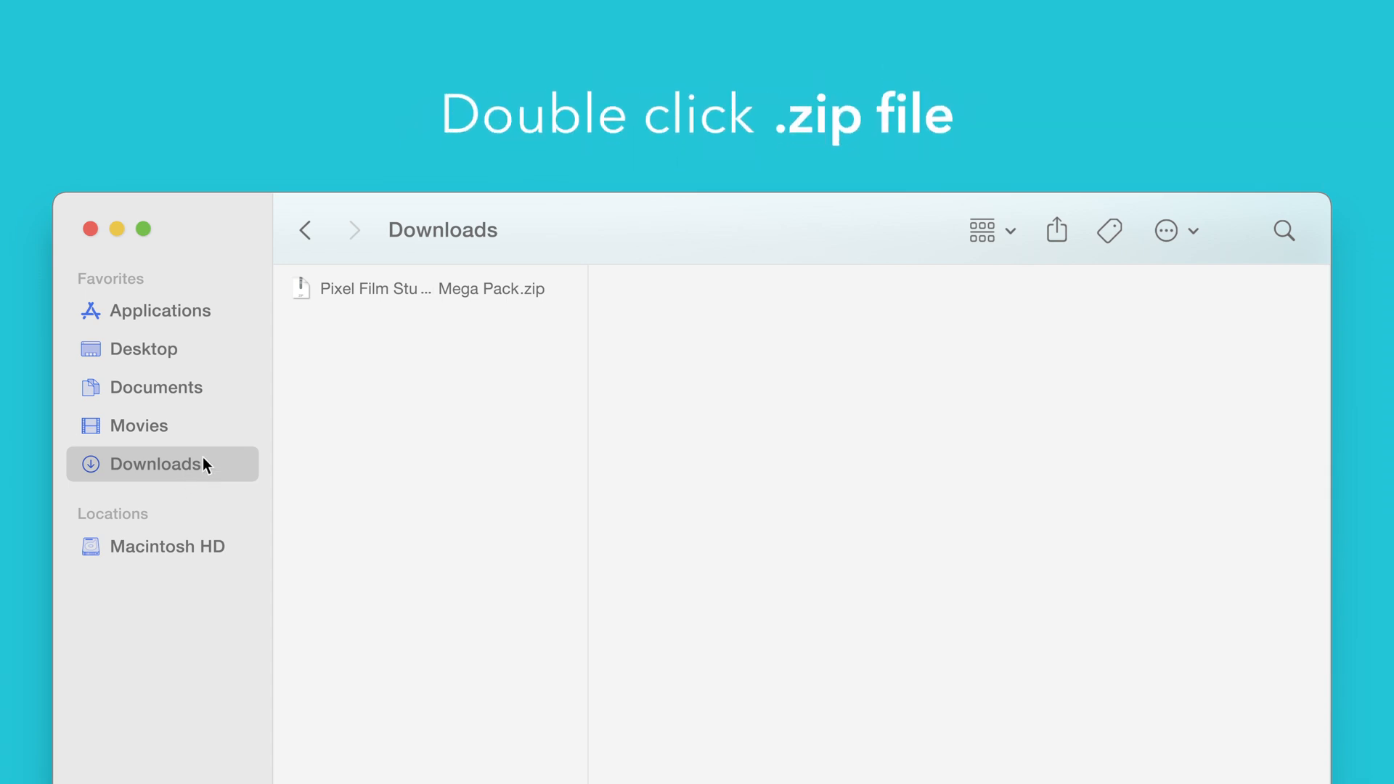
pyautogui.doubleClick(431, 287)
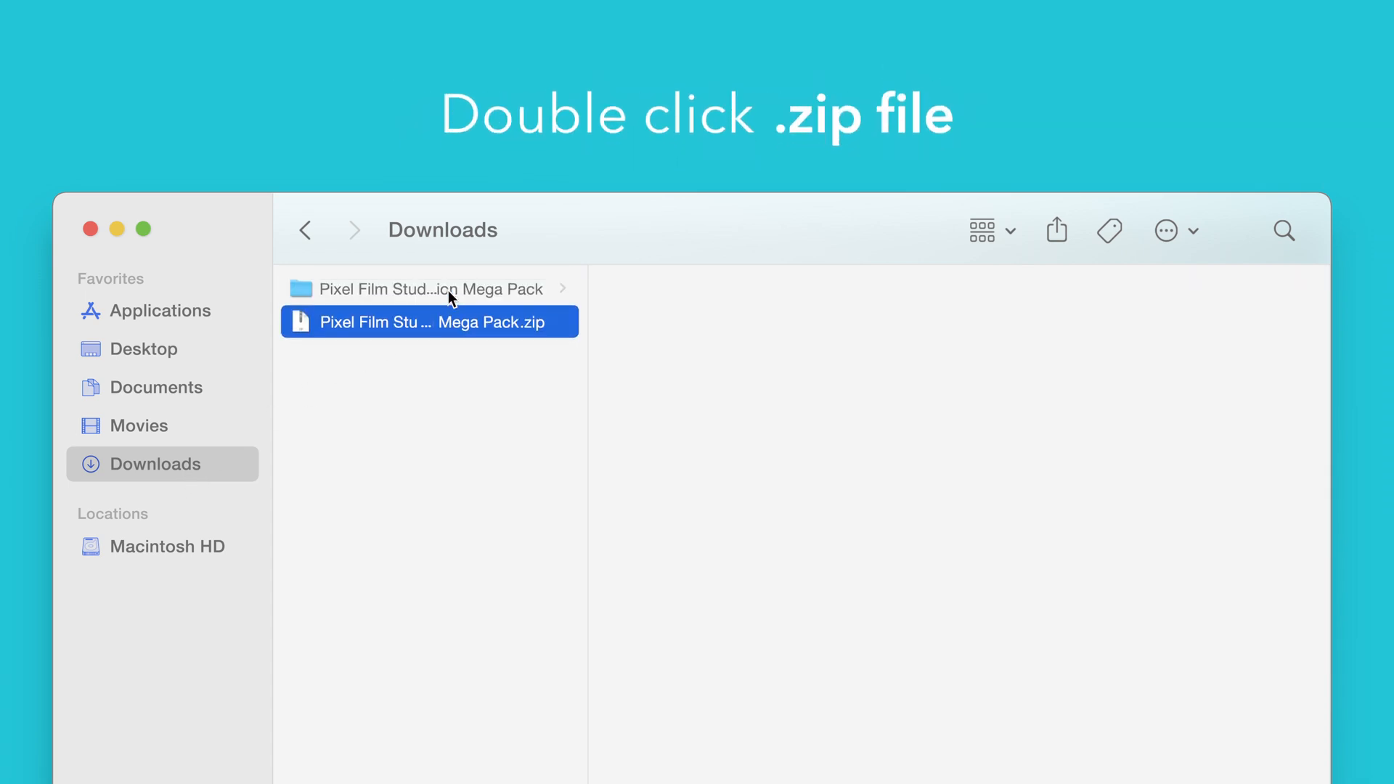
pyautogui.doubleClick(430, 288)
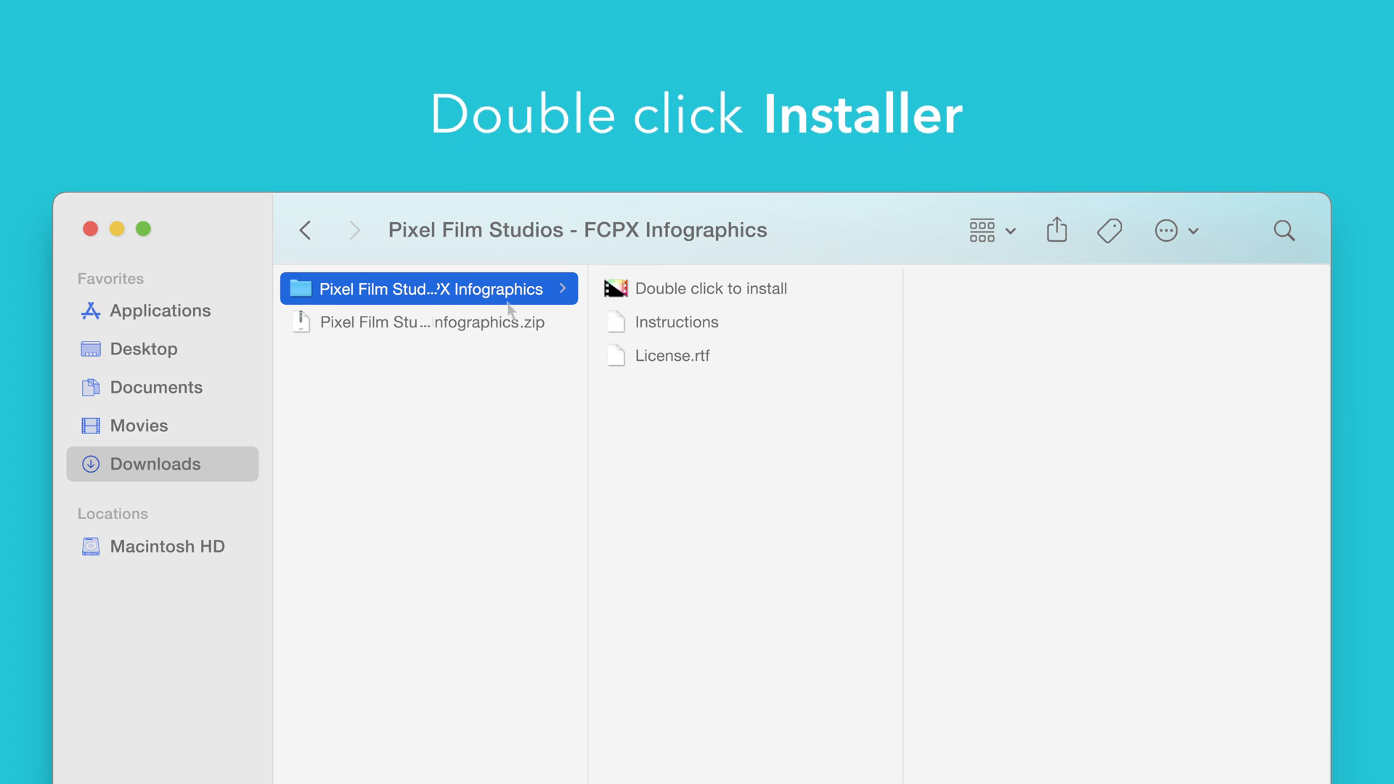
pyautogui.doubleClick(711, 288)
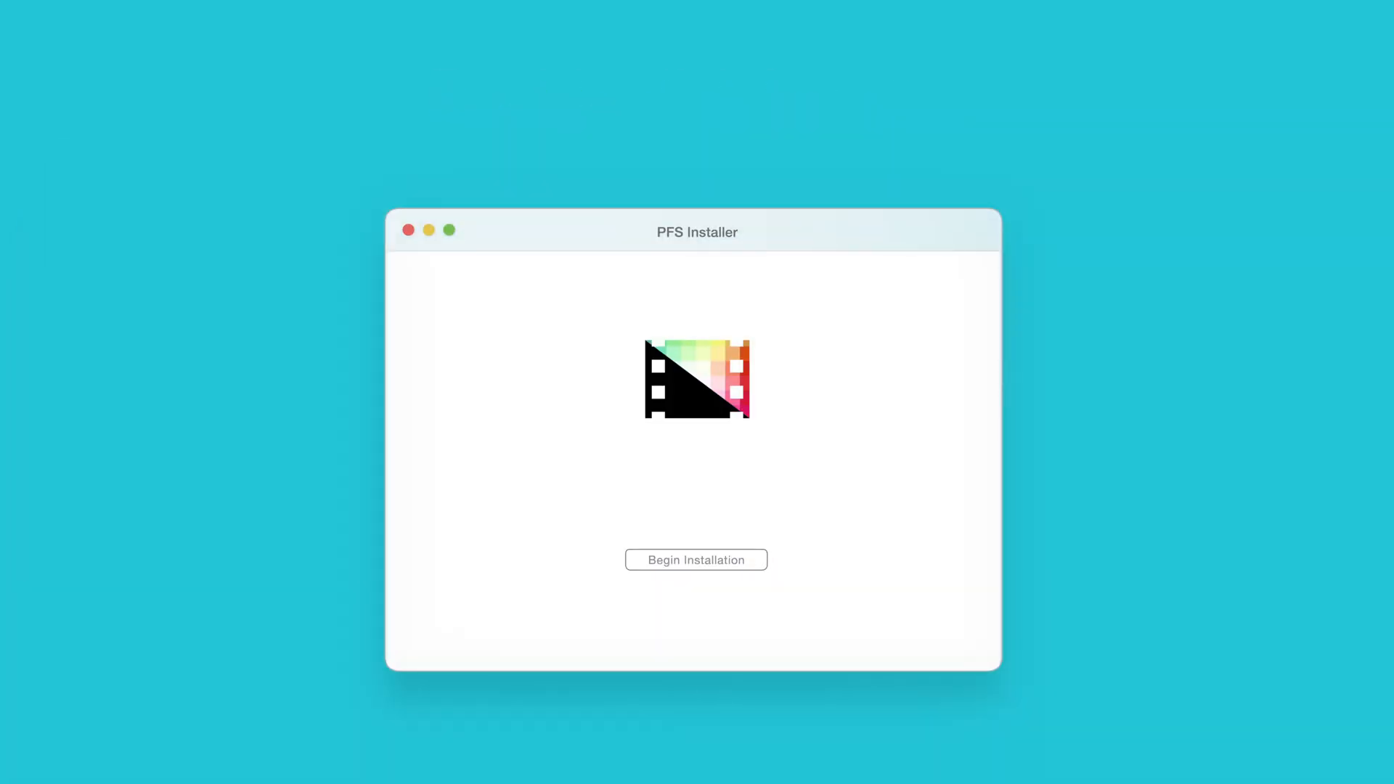
# - Begin installation, allow Finder control, and continue past the restart recommendation
pyautogui.click(695, 559)
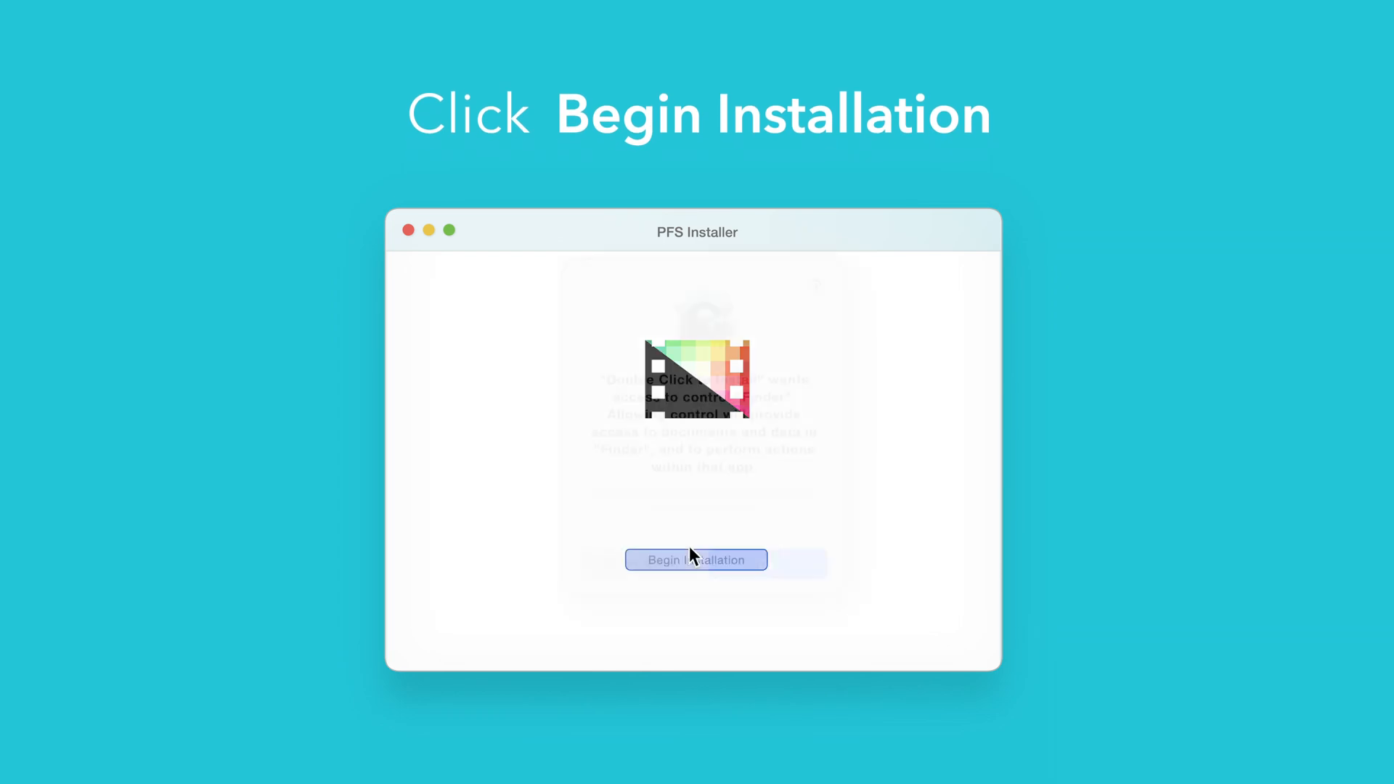
pyautogui.click(695, 561)
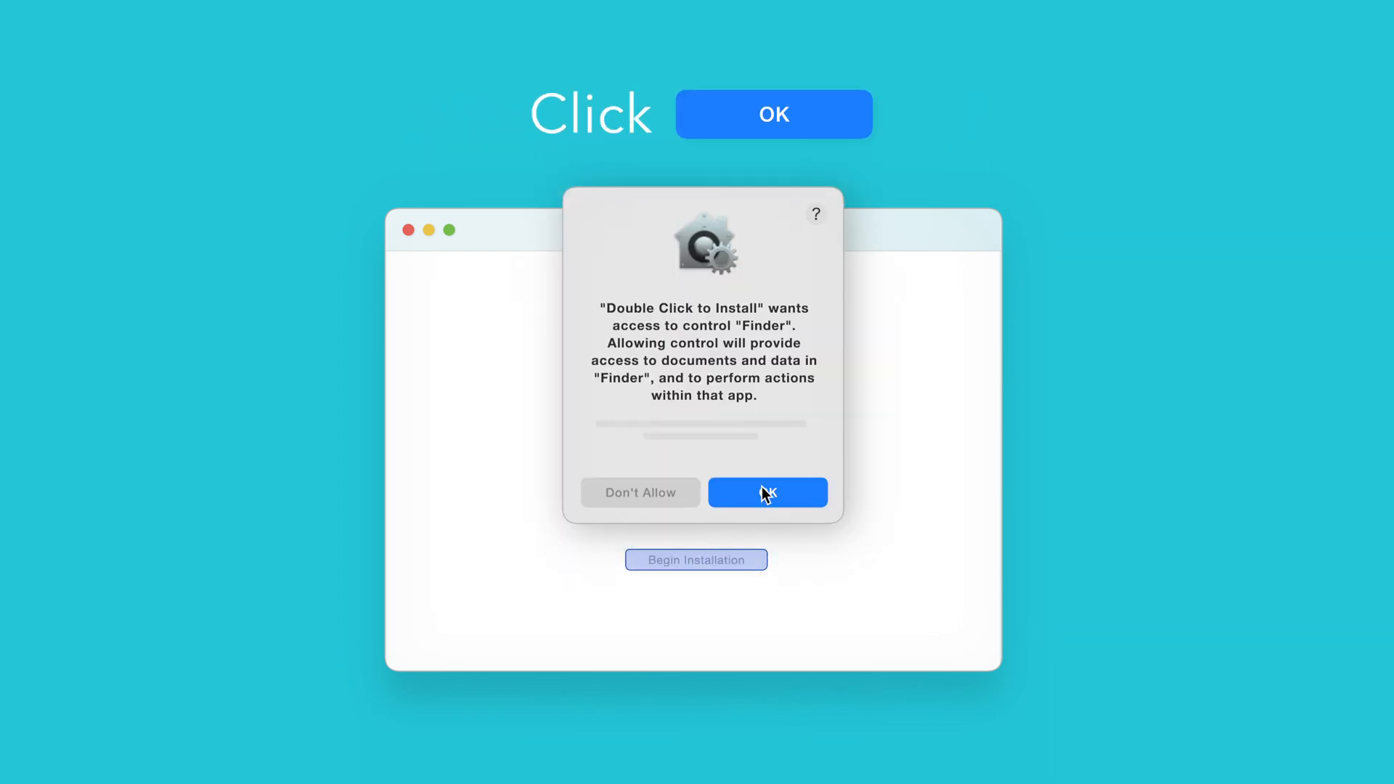
pyautogui.click(767, 492)
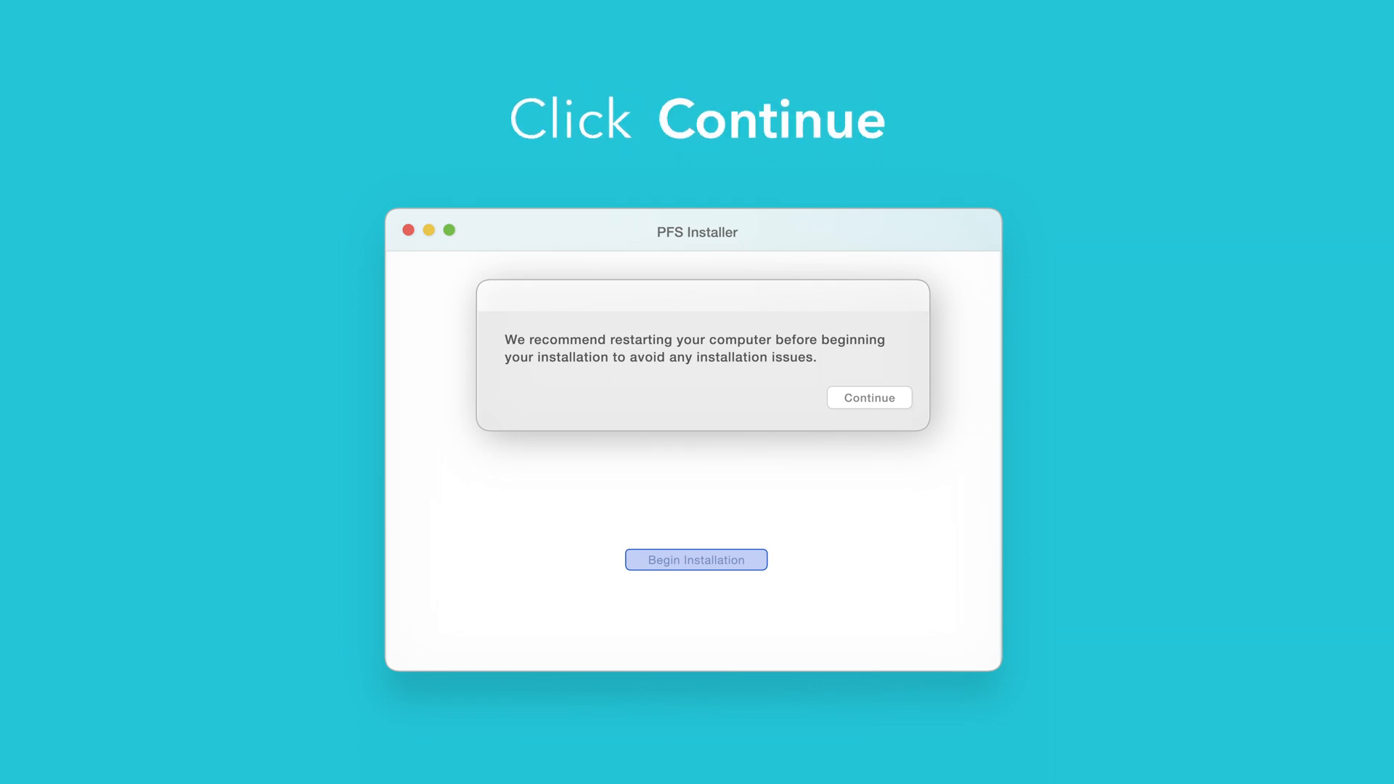
pyautogui.click(868, 398)
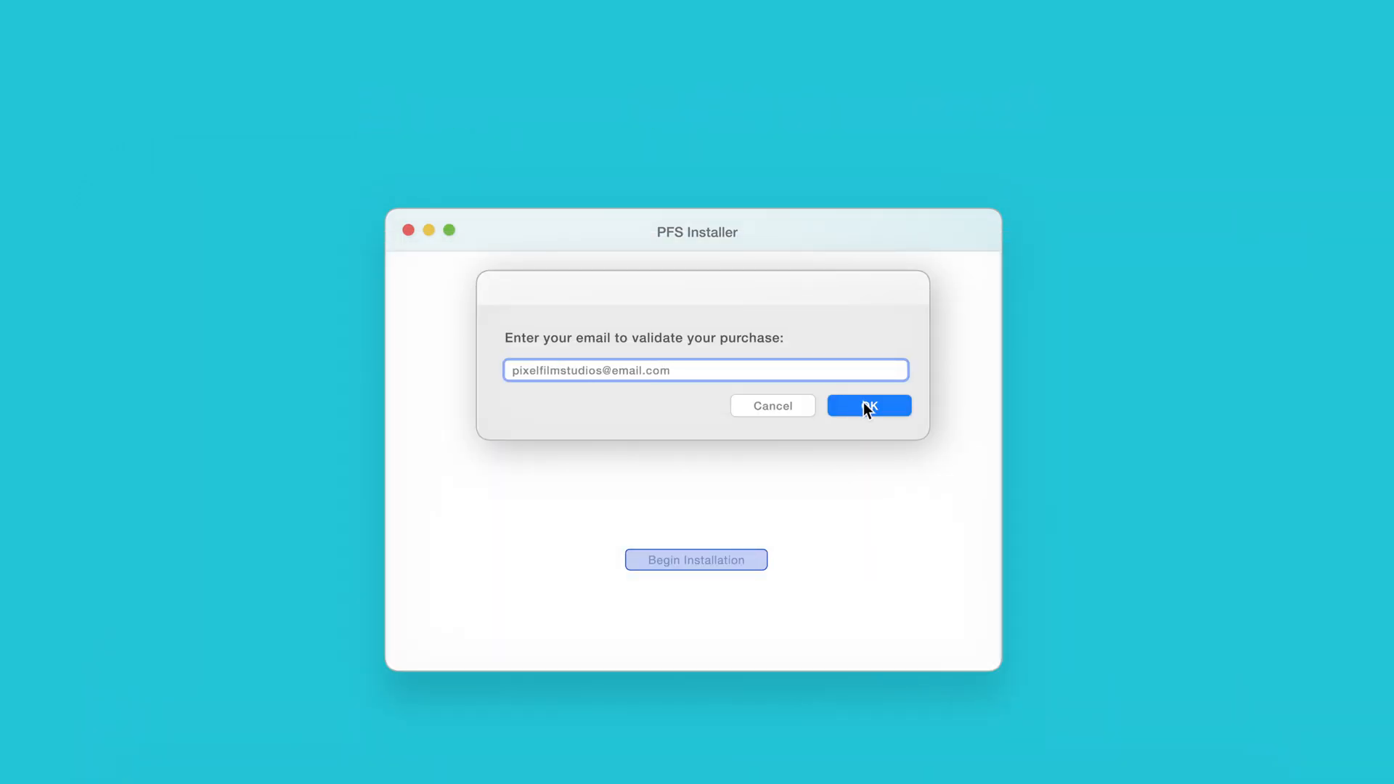
# - Submit the purchase email and authorize with the Mac password to complete installation
pyautogui.click(868, 405)
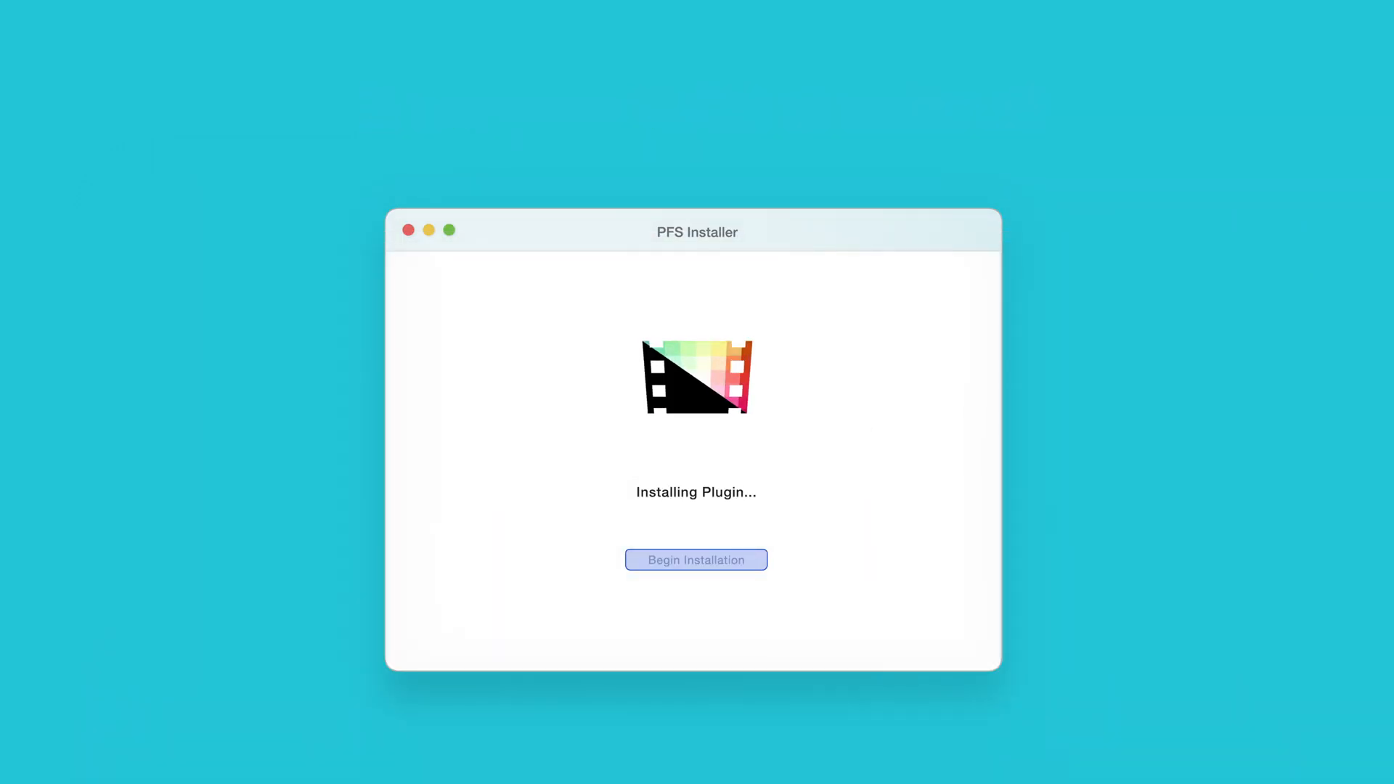
pyautogui.click(695, 561)
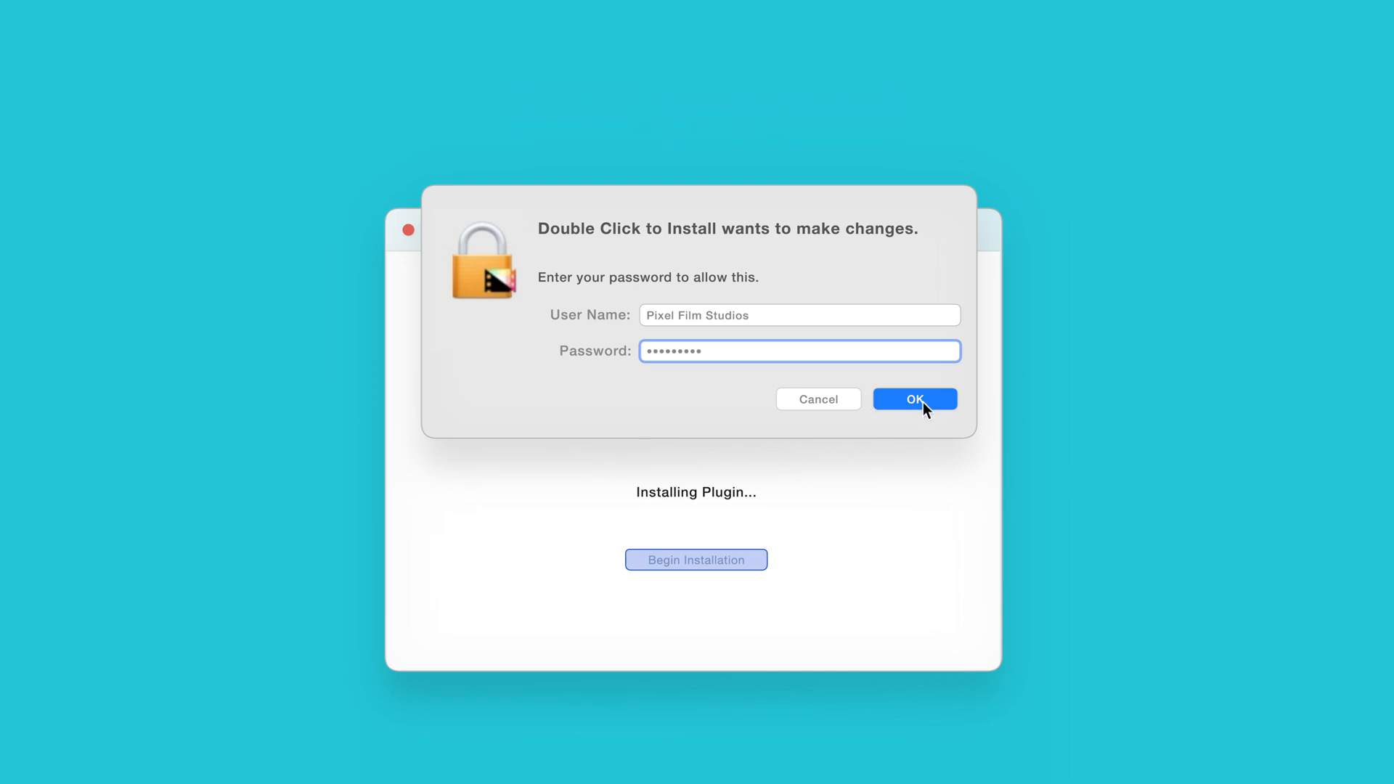
pyautogui.click(913, 398)
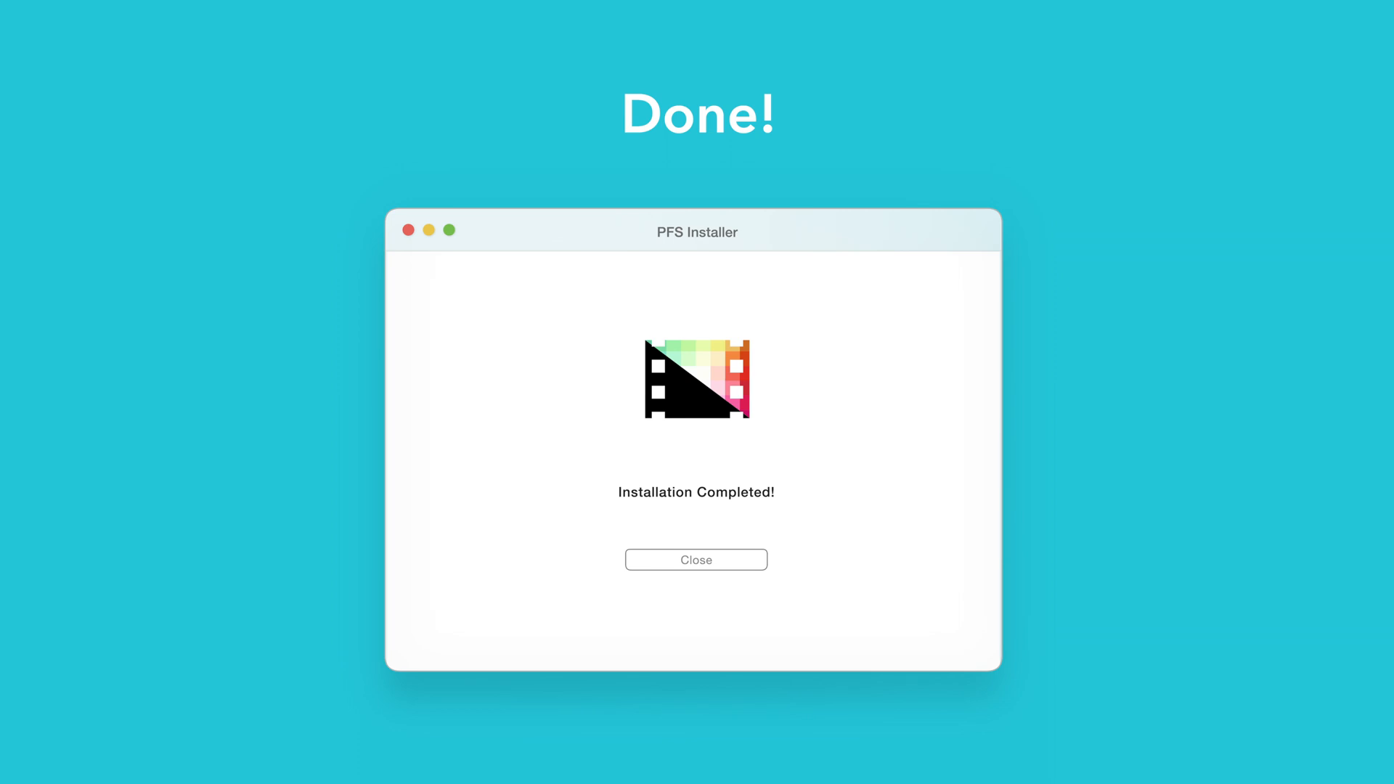
# - Close the finished installer and show My Products in the PFS Store app
pyautogui.click(695, 559)
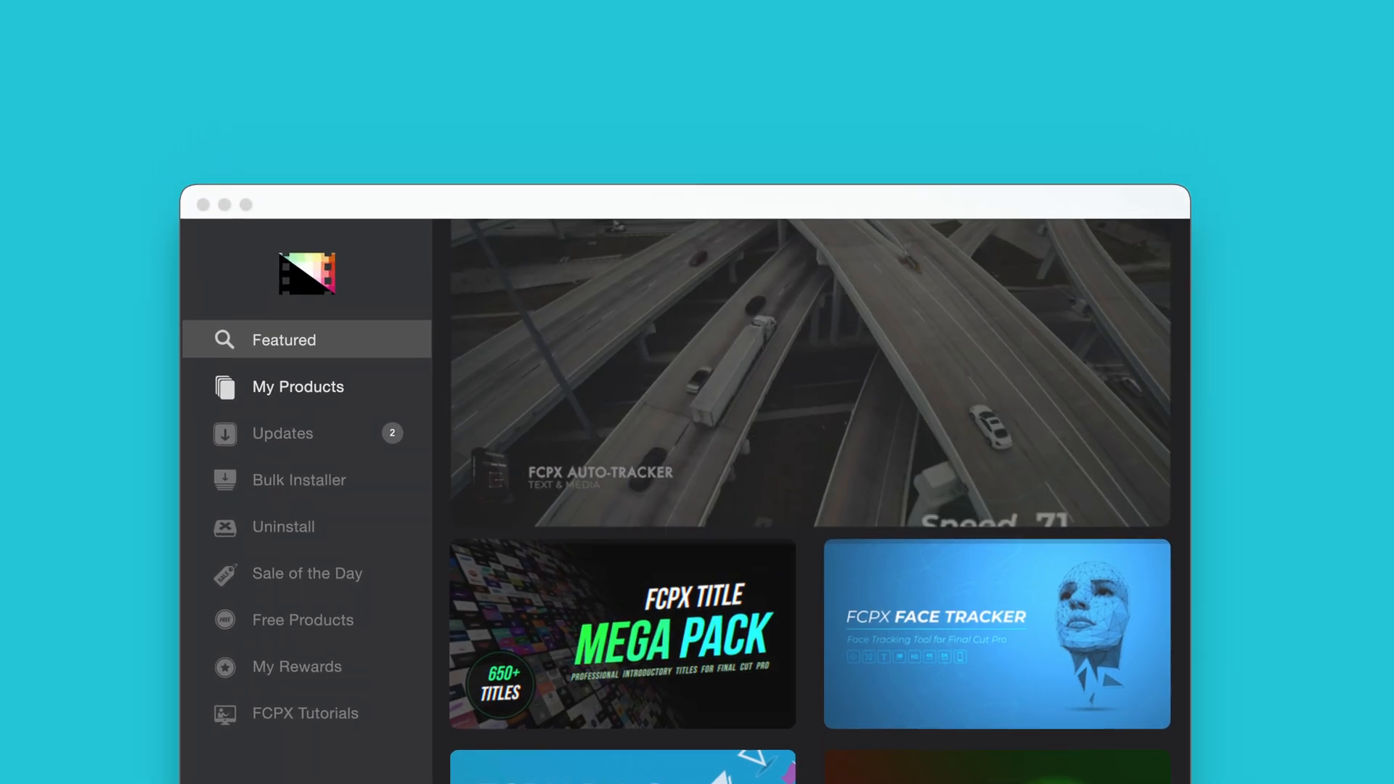
pyautogui.click(298, 386)
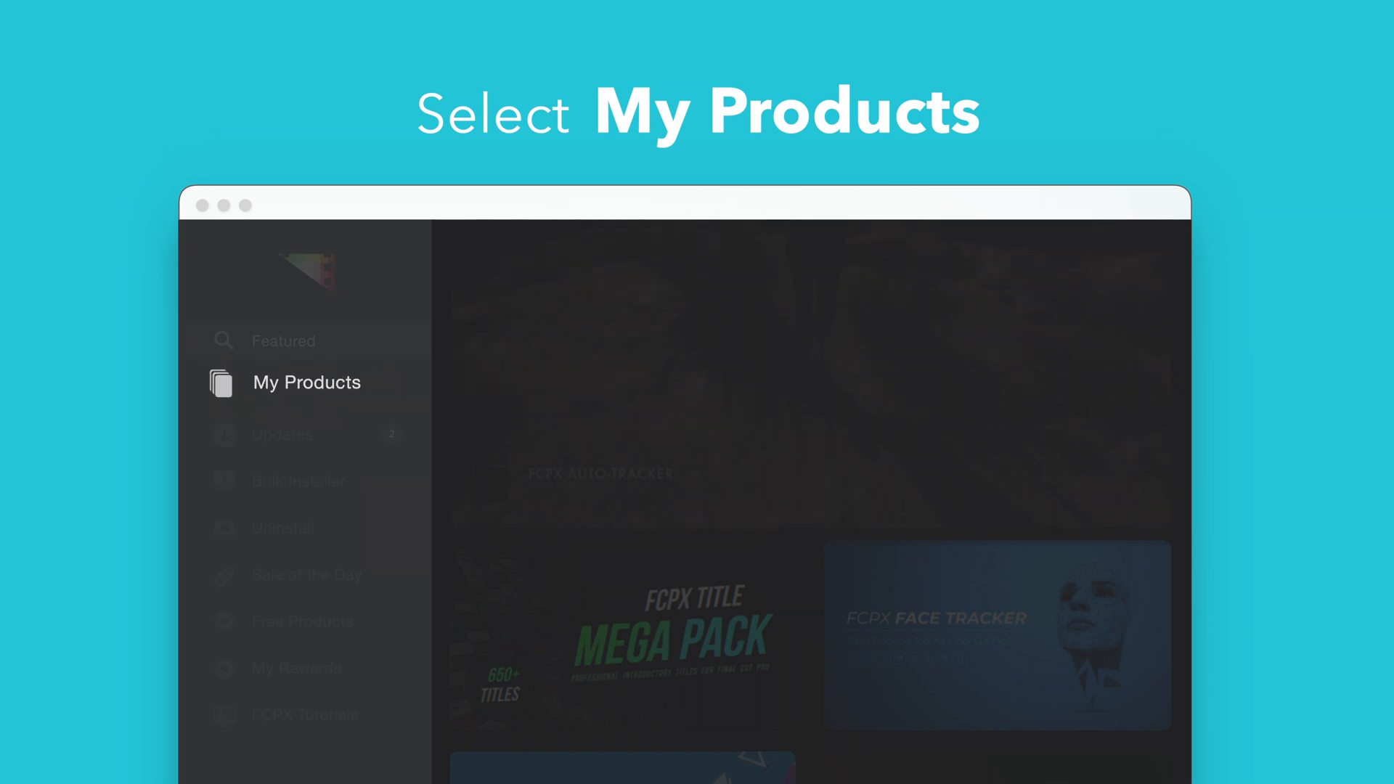
pyautogui.click(306, 388)
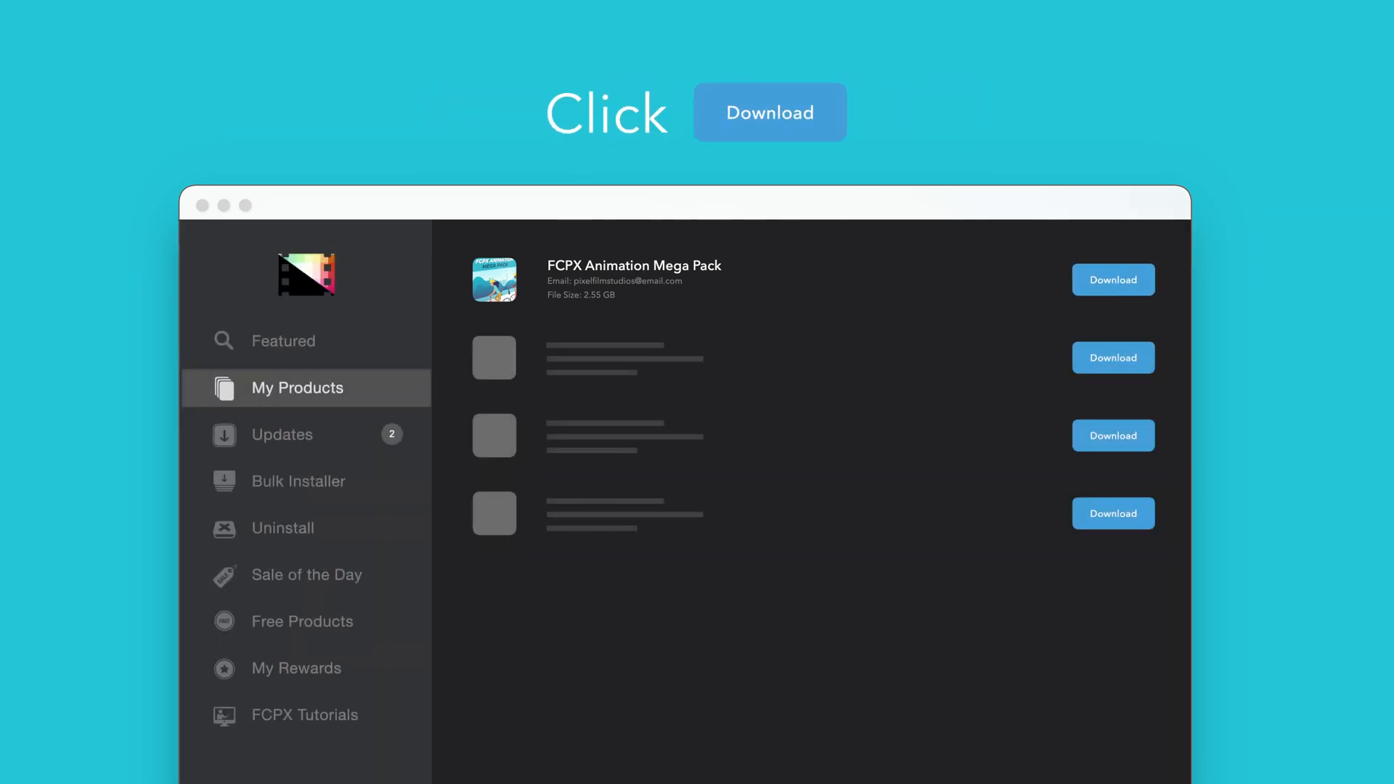
# - Download and install the FCPX Animation Mega Pack, then bring up Final Cut Pro
pyautogui.click(1111, 278)
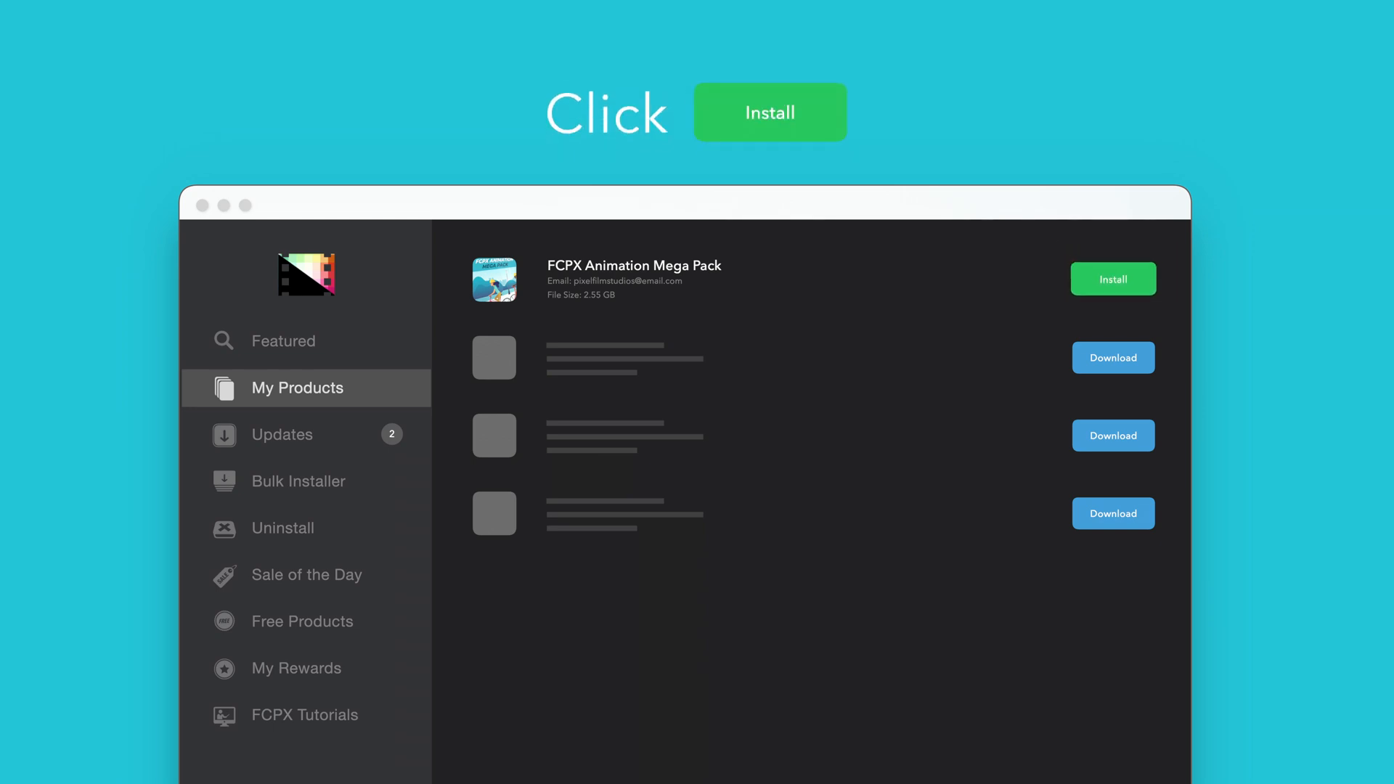
pyautogui.click(1112, 279)
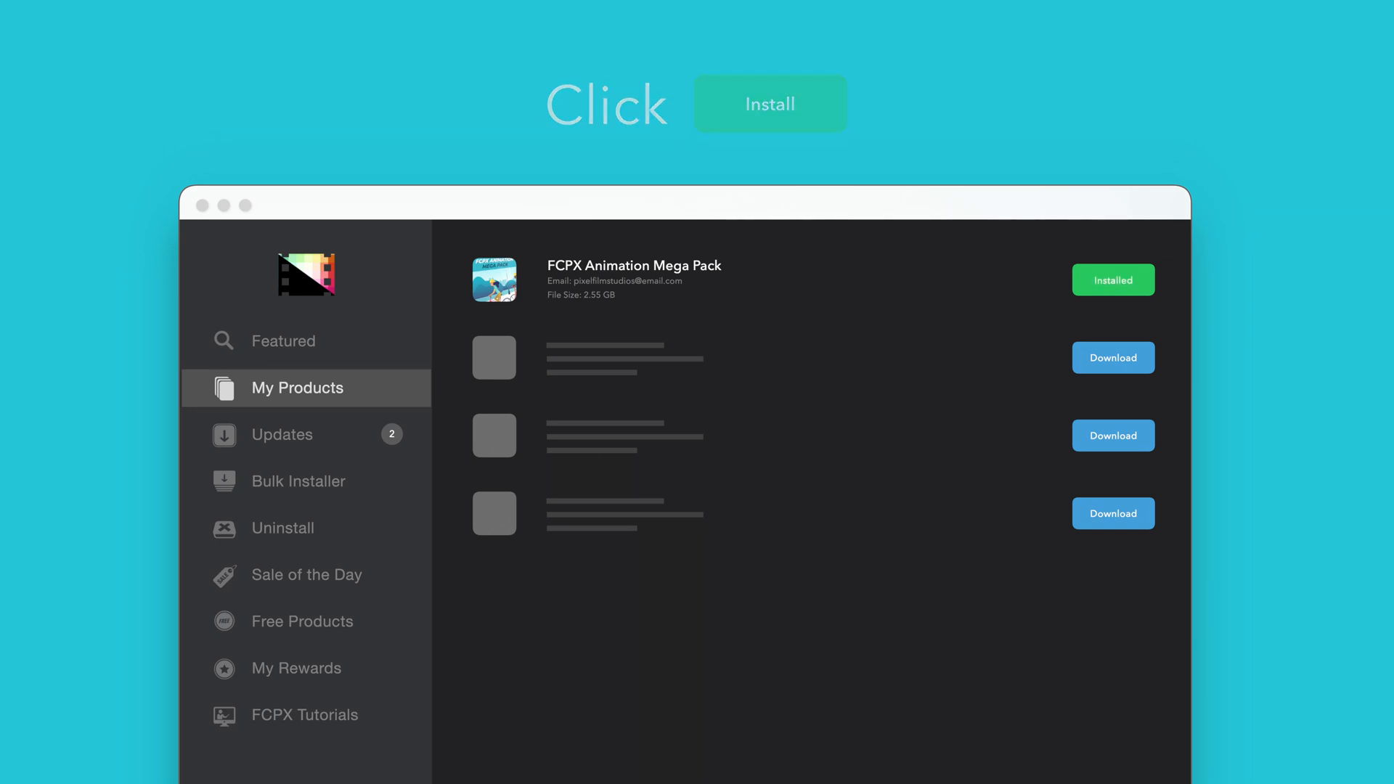
pyautogui.click(770, 103)
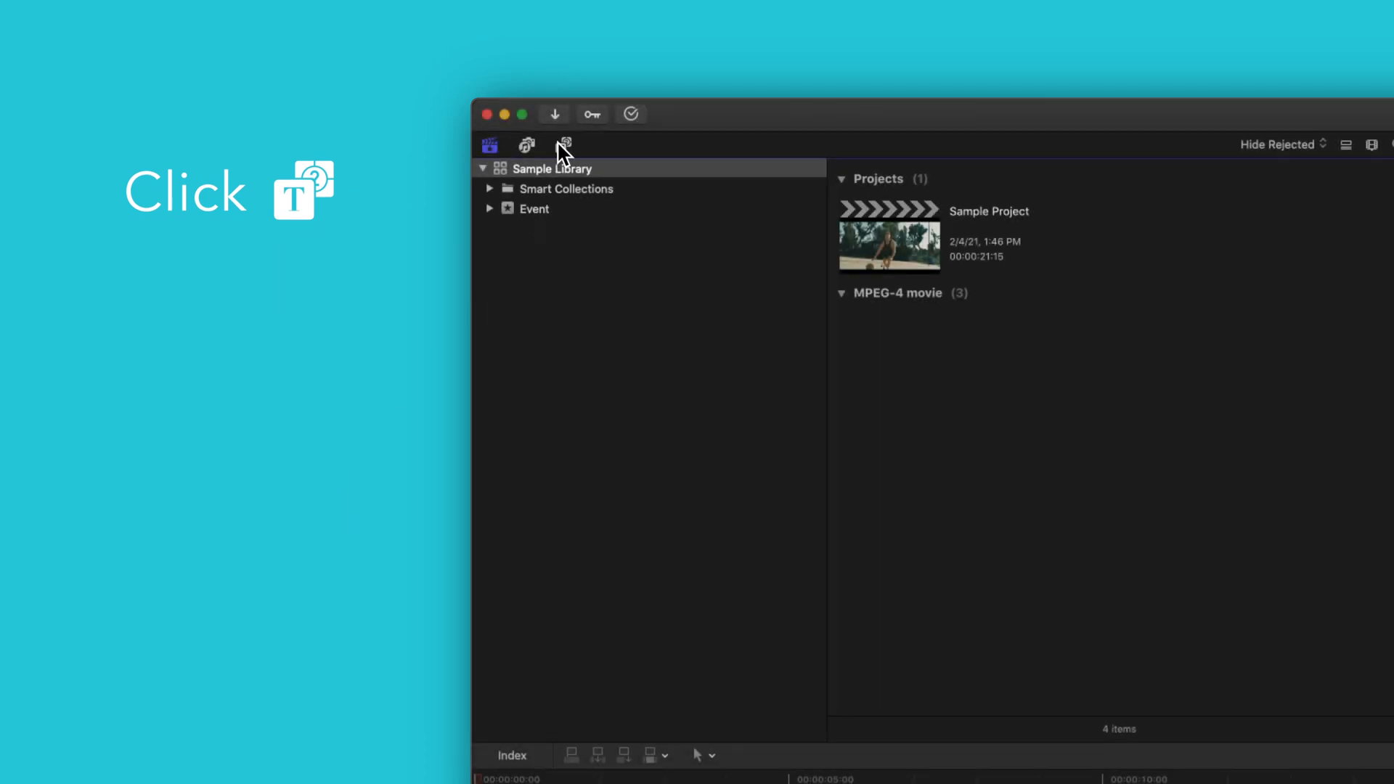
# - Place the Mega Pack's Pos X + Rot XYZ + Scale X title above Clip 1
pyautogui.click(563, 146)
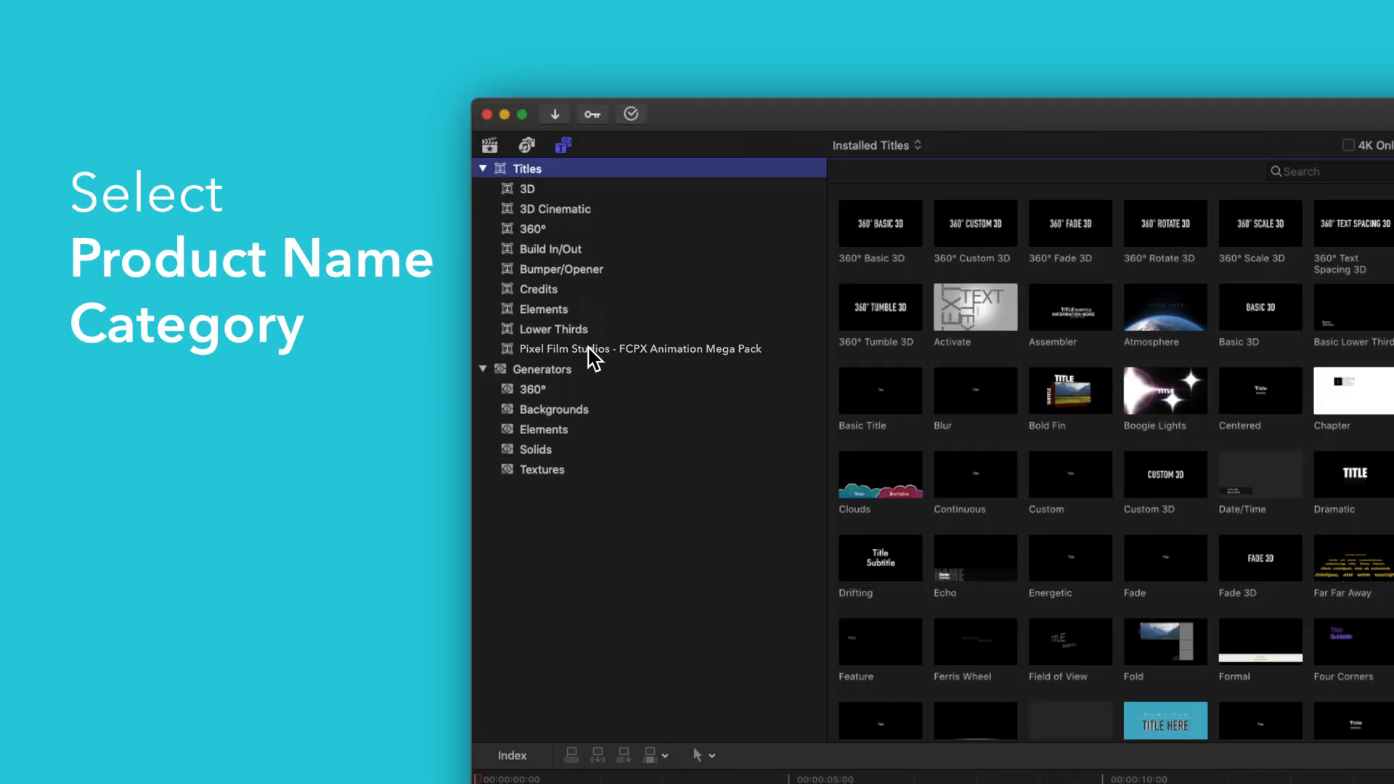
pyautogui.click(638, 348)
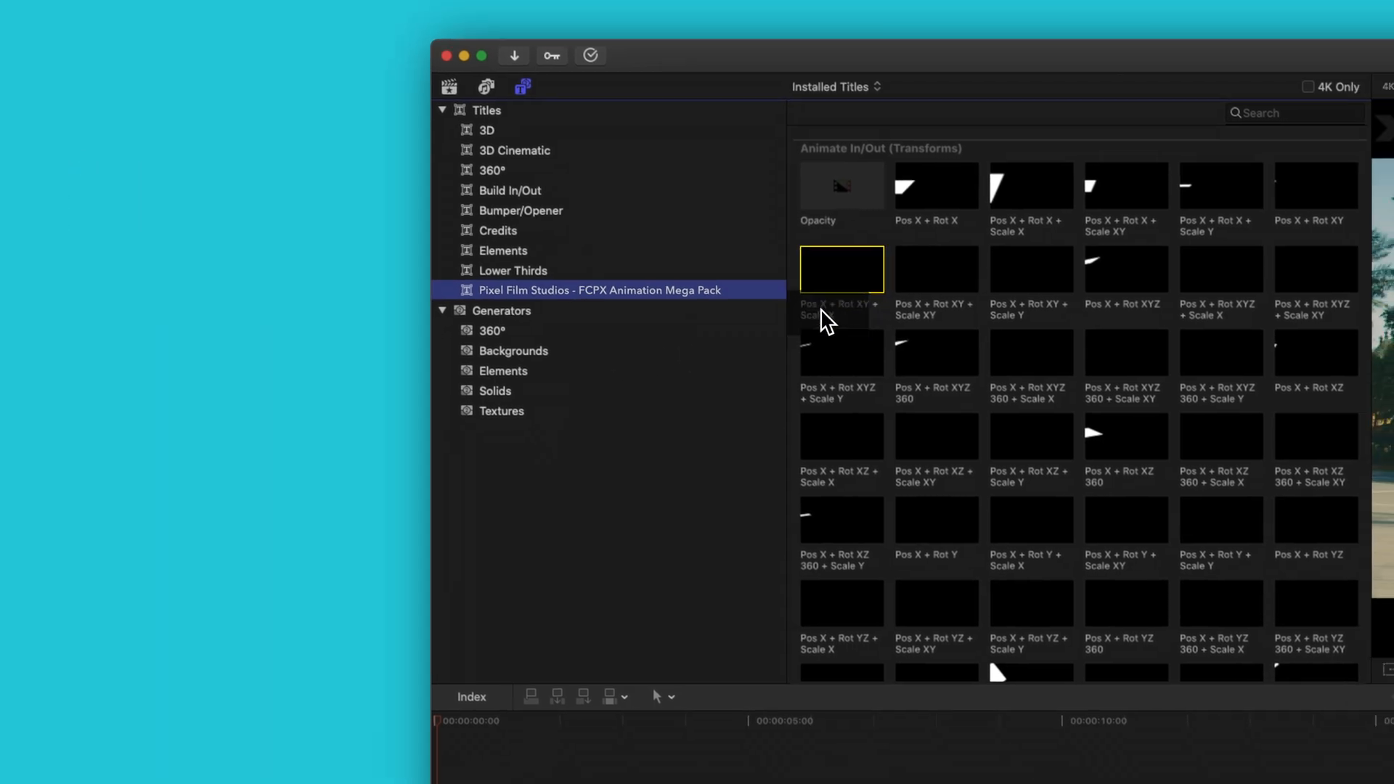
pyautogui.moveTo(841, 268); pyautogui.dragTo(327, 463)
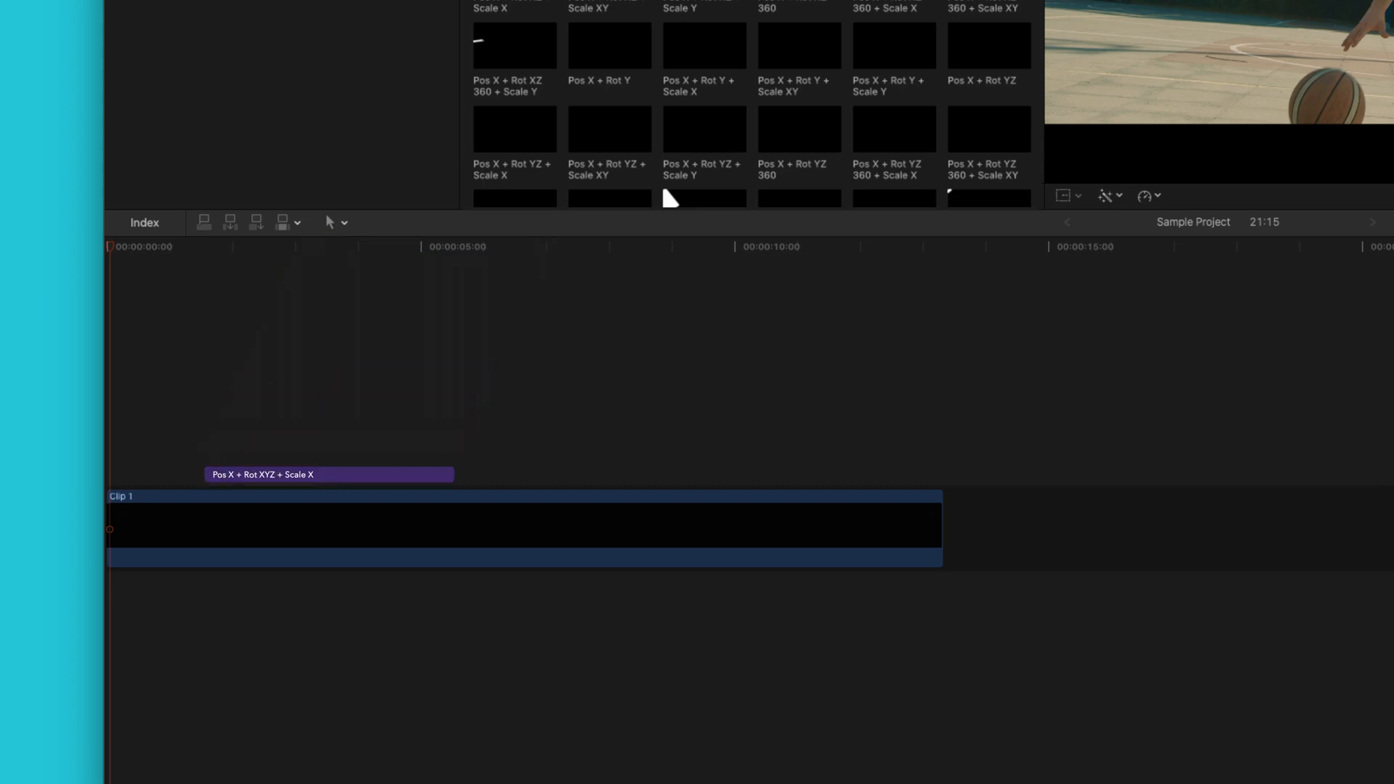
pyautogui.click(329, 473)
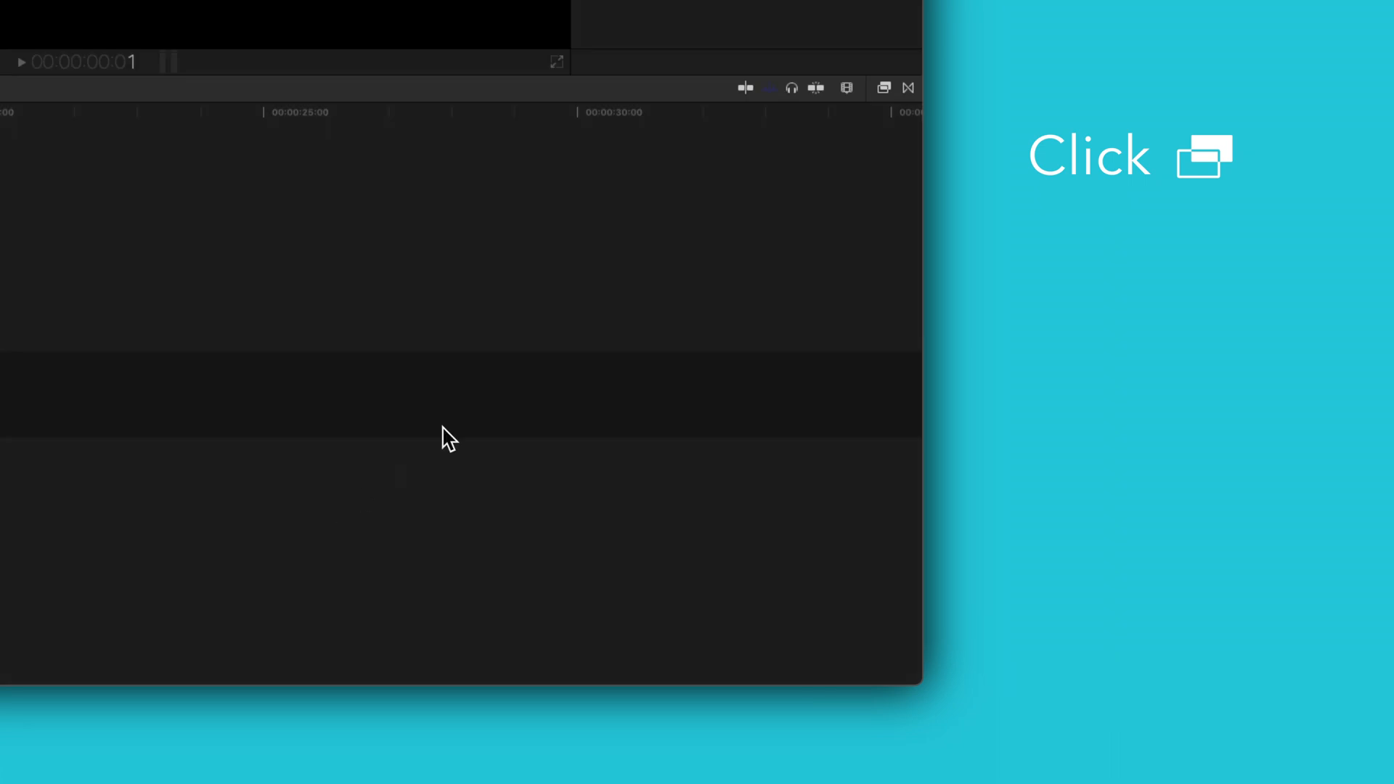
# - Show the Mega Pack's video effects, such as Opacity and Position X, in the Effects browser
pyautogui.click(881, 87)
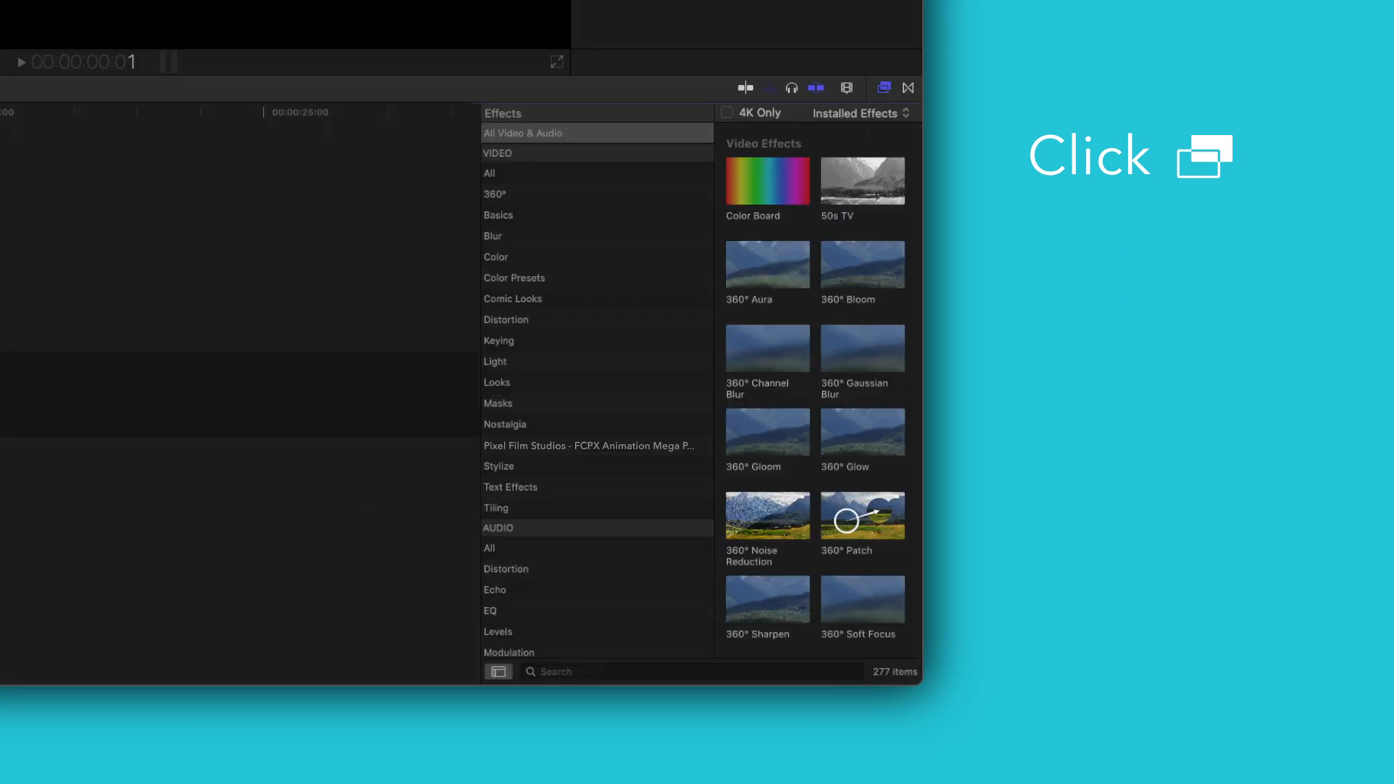
pyautogui.click(589, 446)
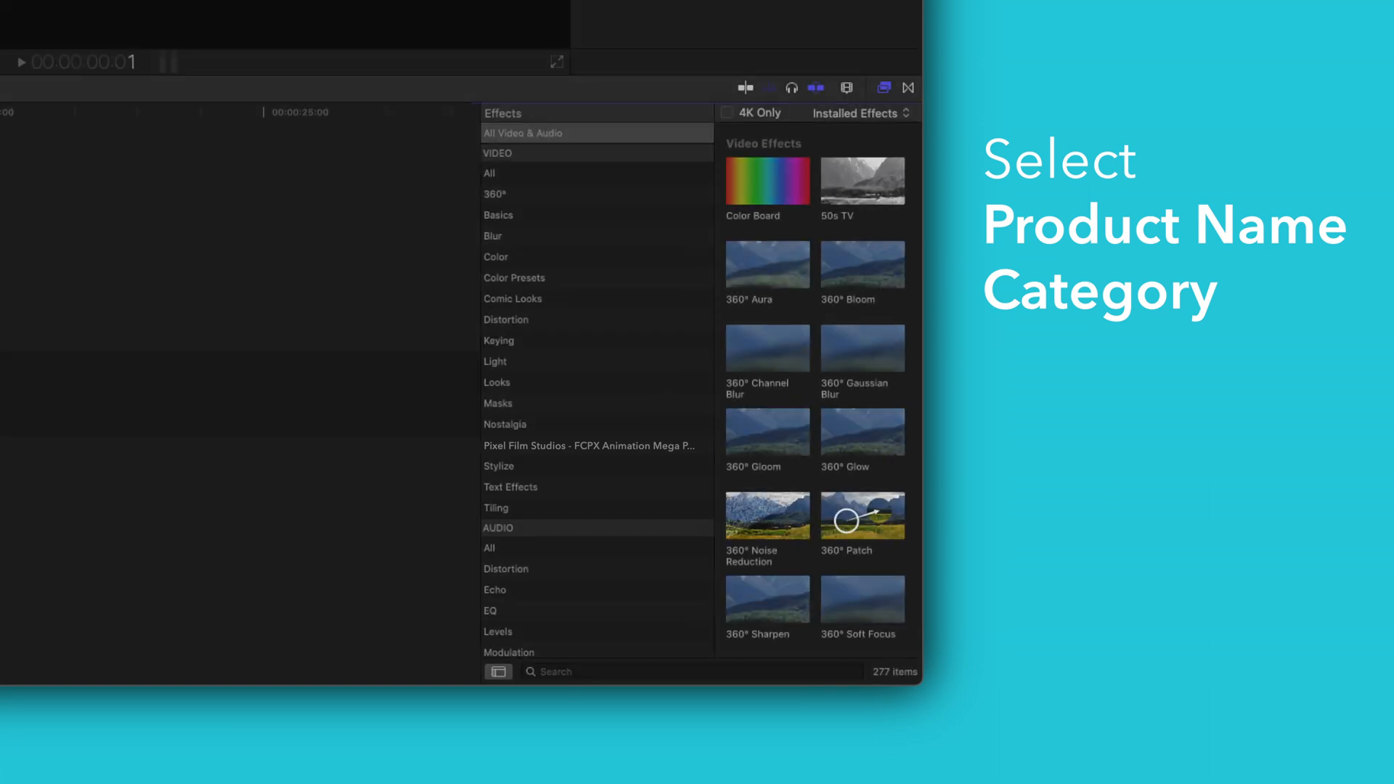
pyautogui.click(591, 446)
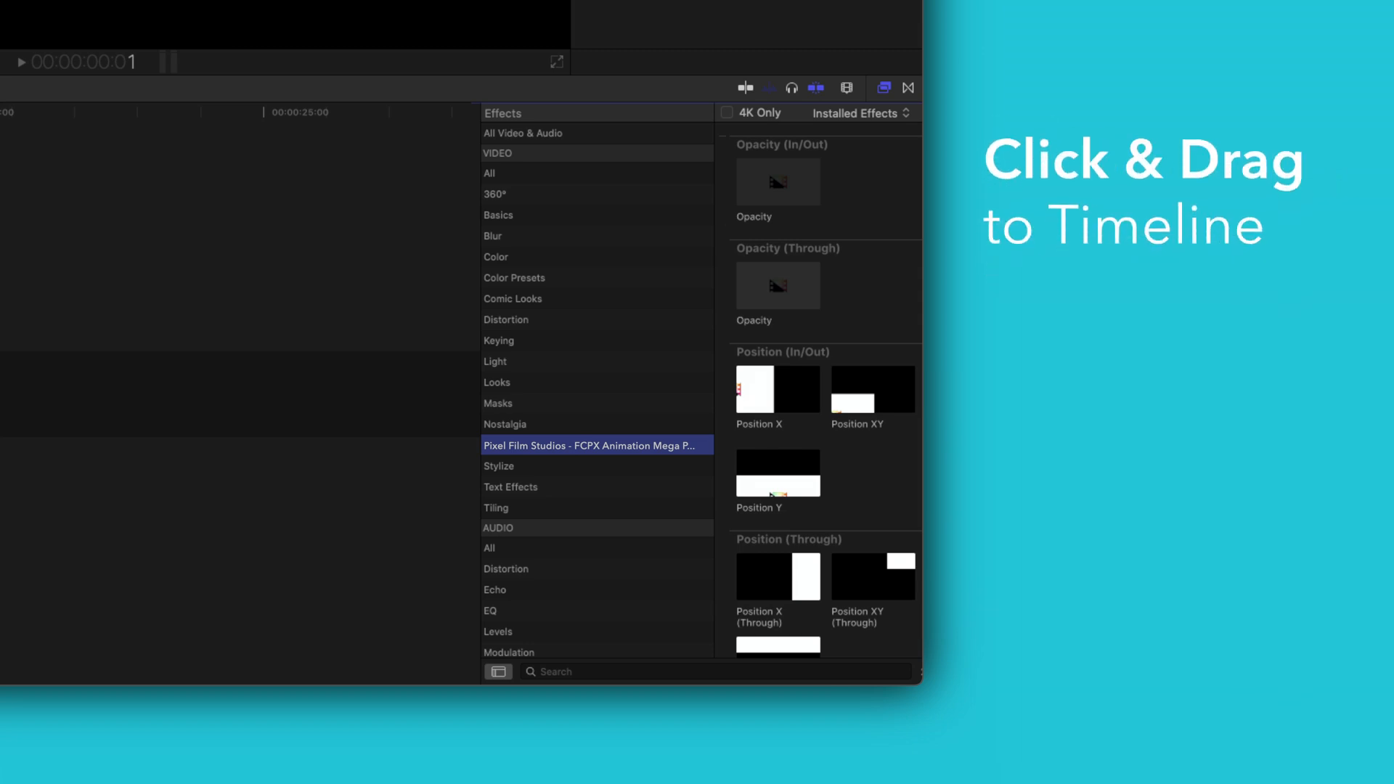
pyautogui.moveTo(779, 193)
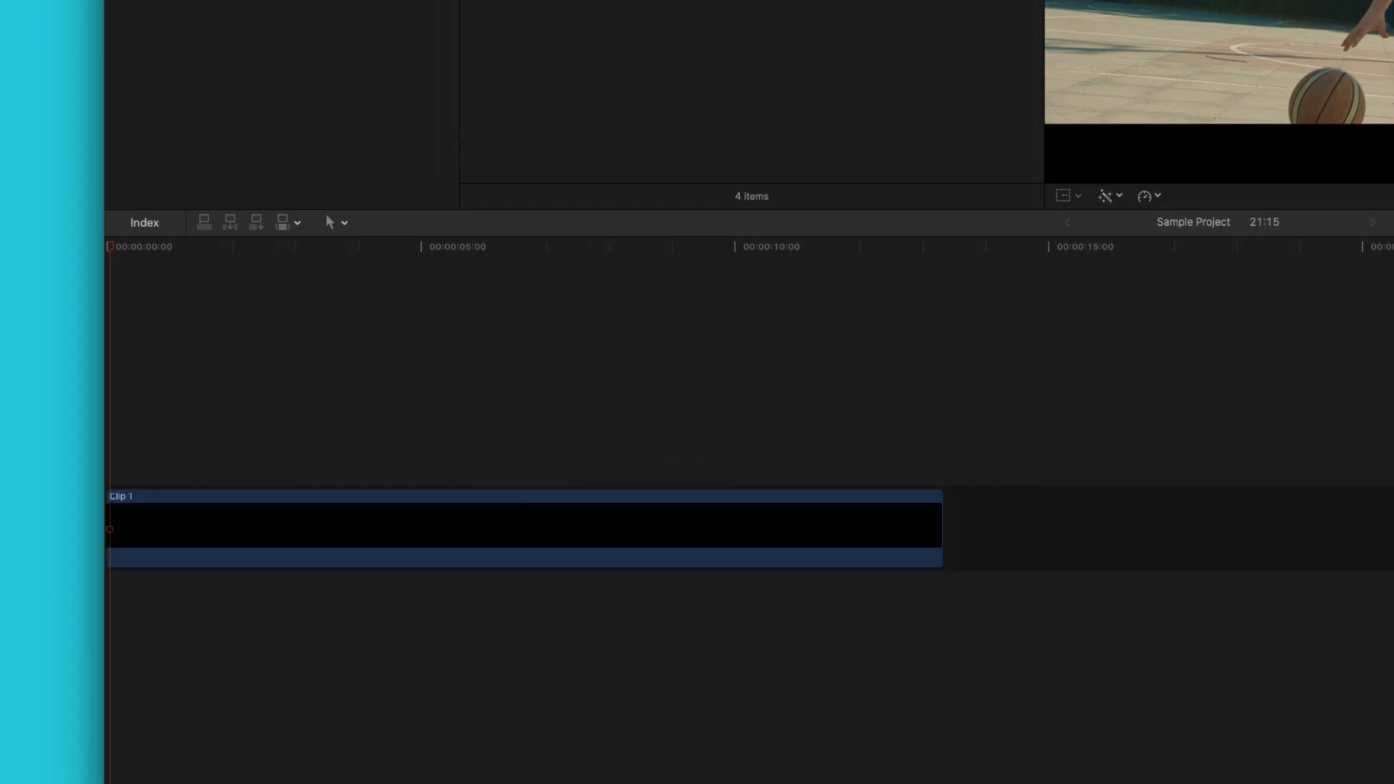
pyautogui.moveTo(386, 534)
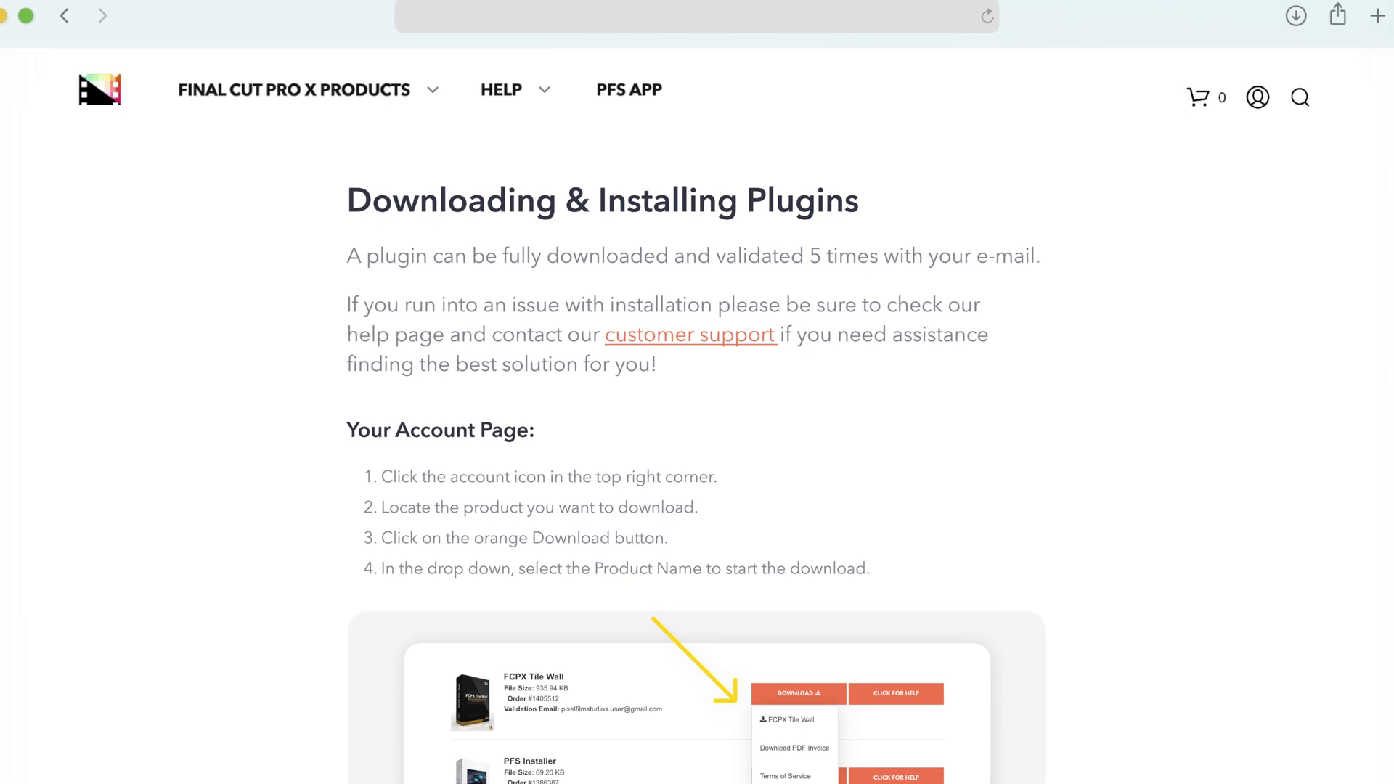
# - Scroll through the account-page download steps on the help page
pyautogui.scroll(-3)
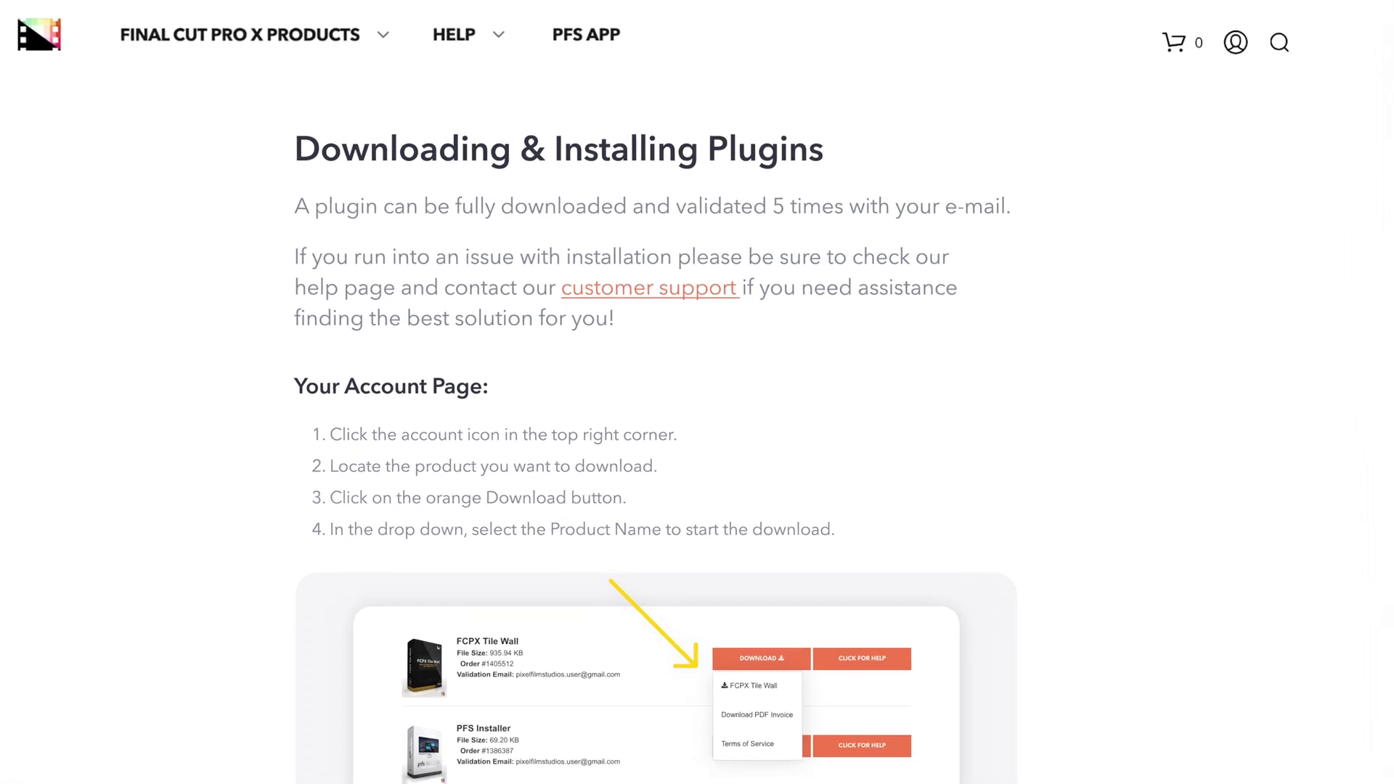